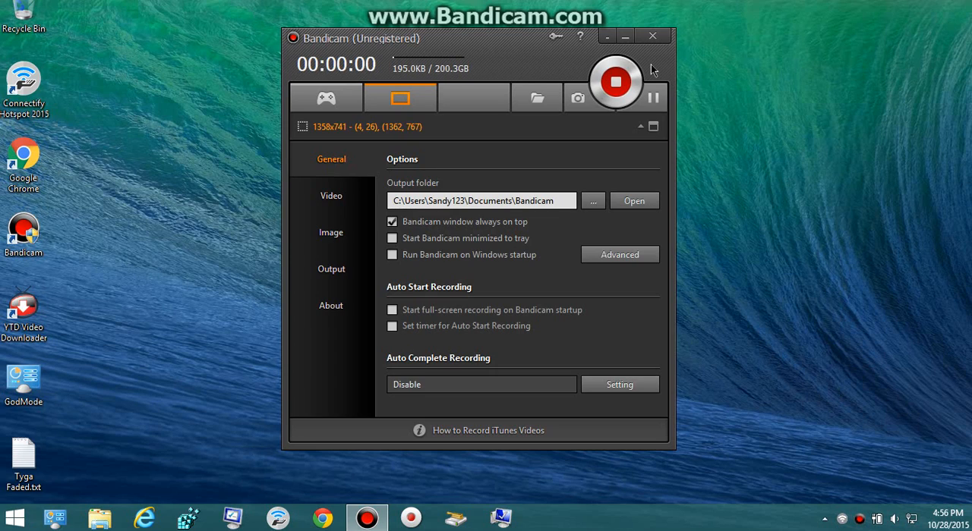
Minimize the Bandicam recorder so the desktop is clear while recording continues
click(651, 36)
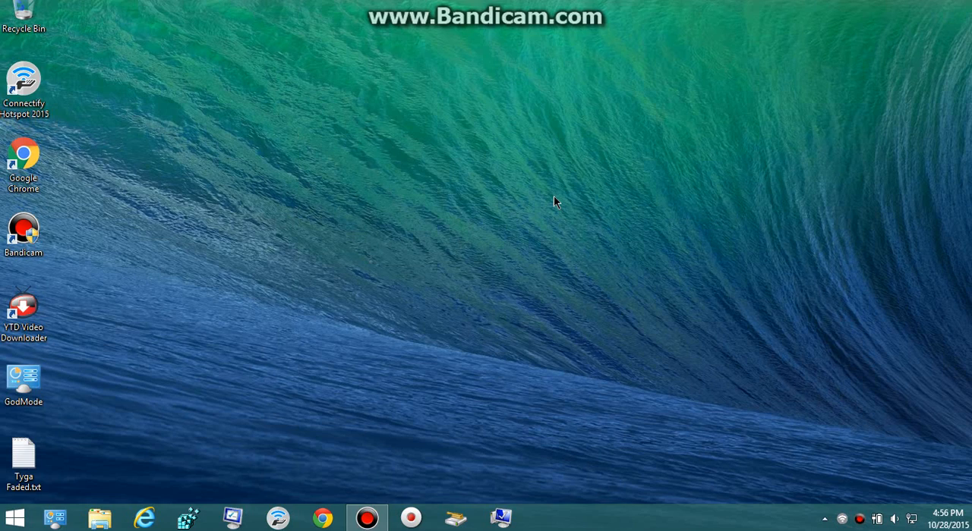
mouse_move(447, 50)
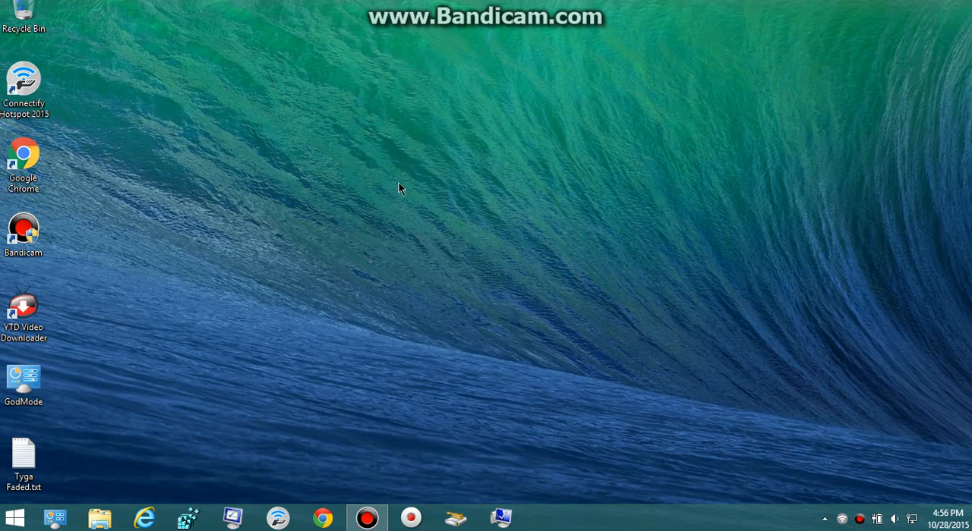
mouse_move(247, 403)
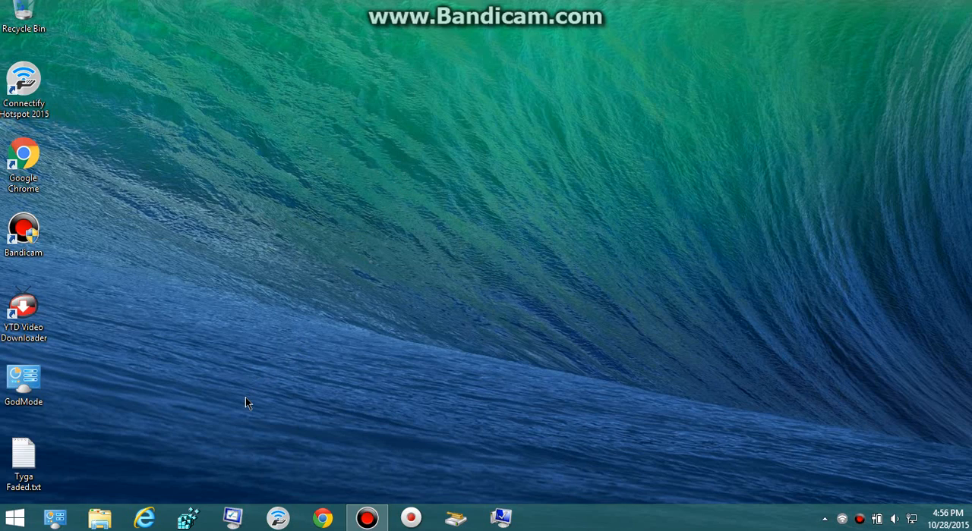
mouse_move(255, 391)
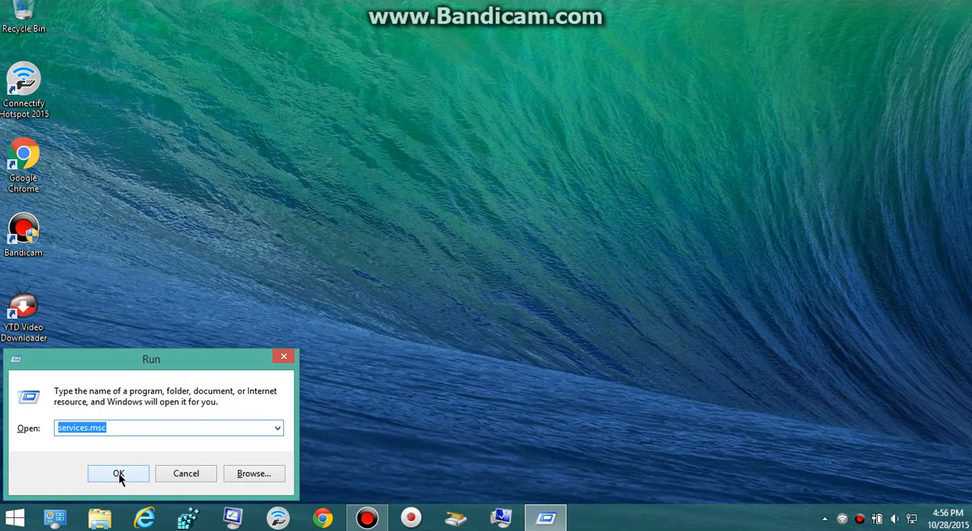
Launch Registry Editor by running regedit from the Run dialog
text(regel)
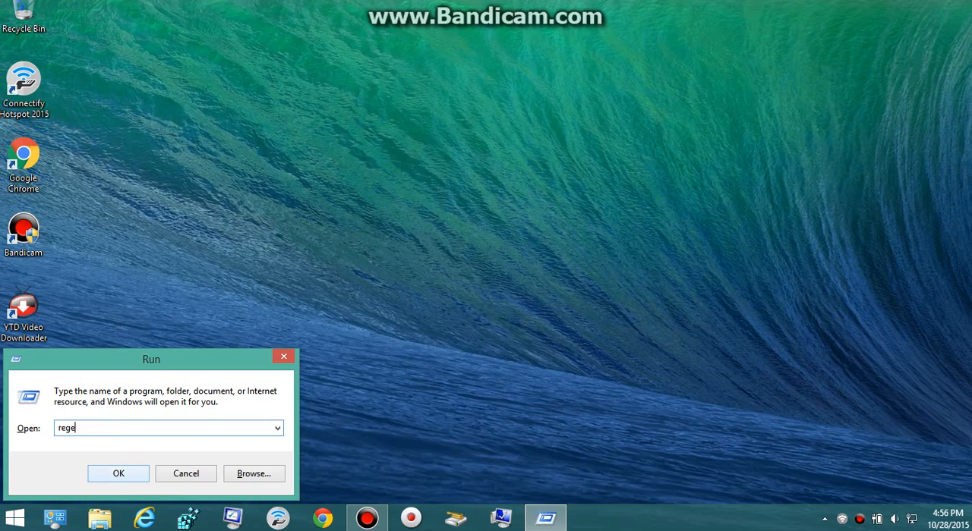
text(dit)
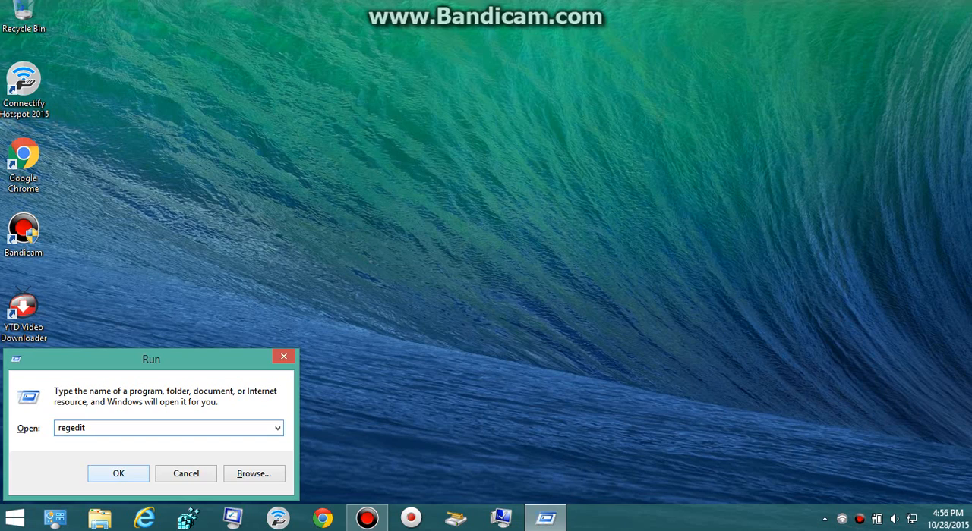
click(119, 474)
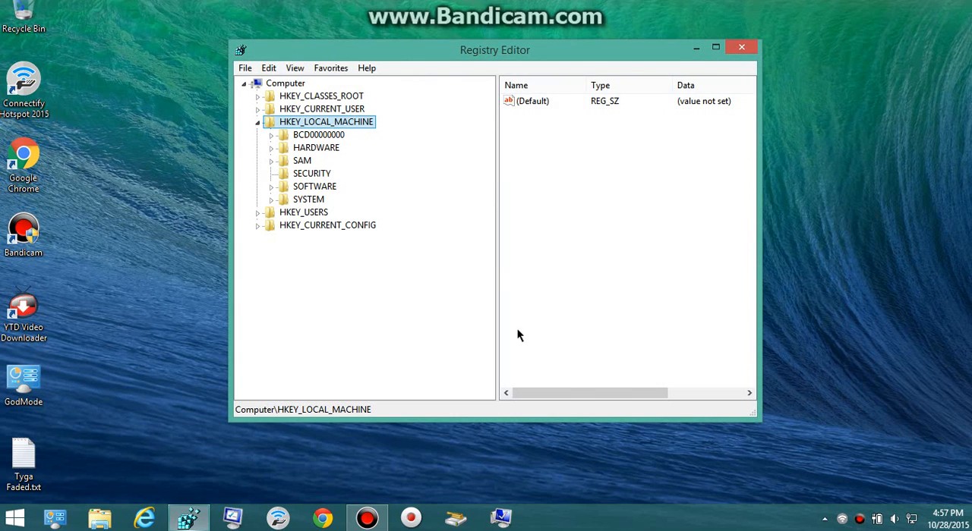
mouse_move(479, 106)
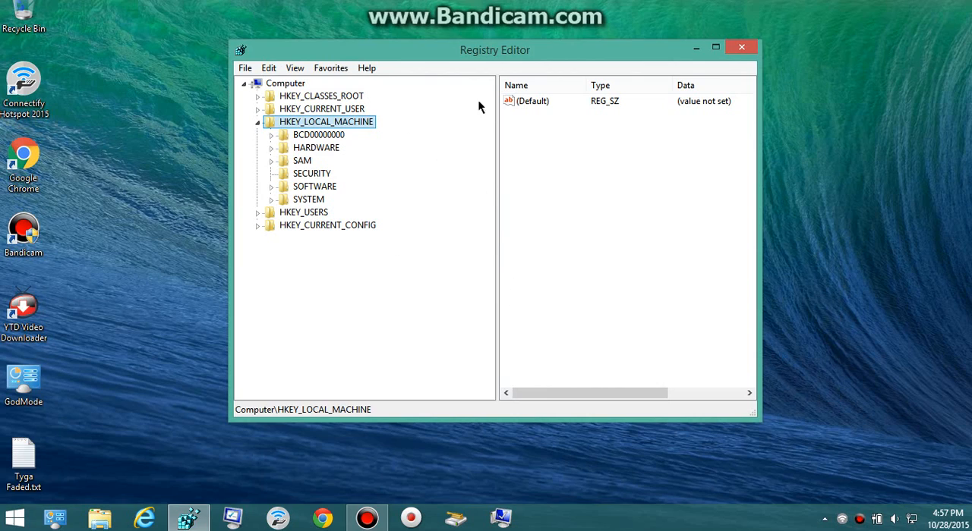
mouse_move(370, 162)
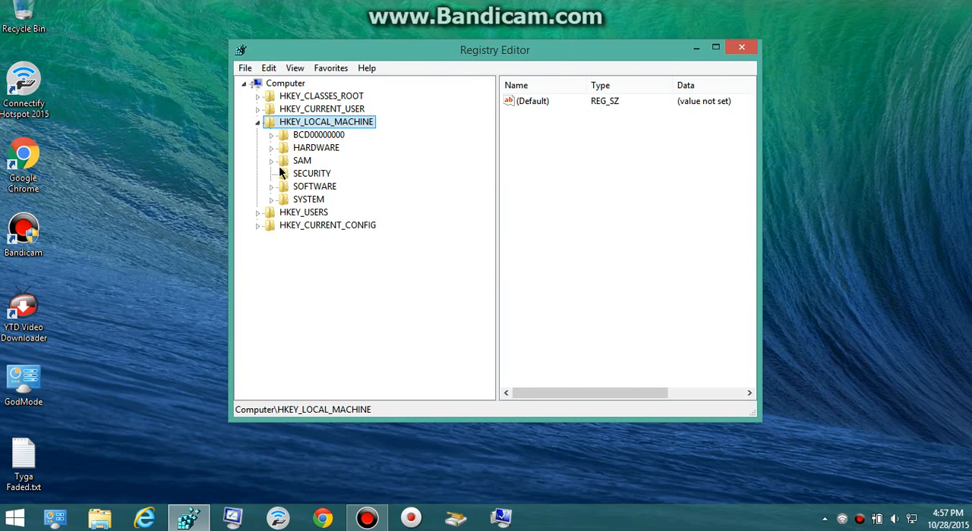
mouse_move(298, 189)
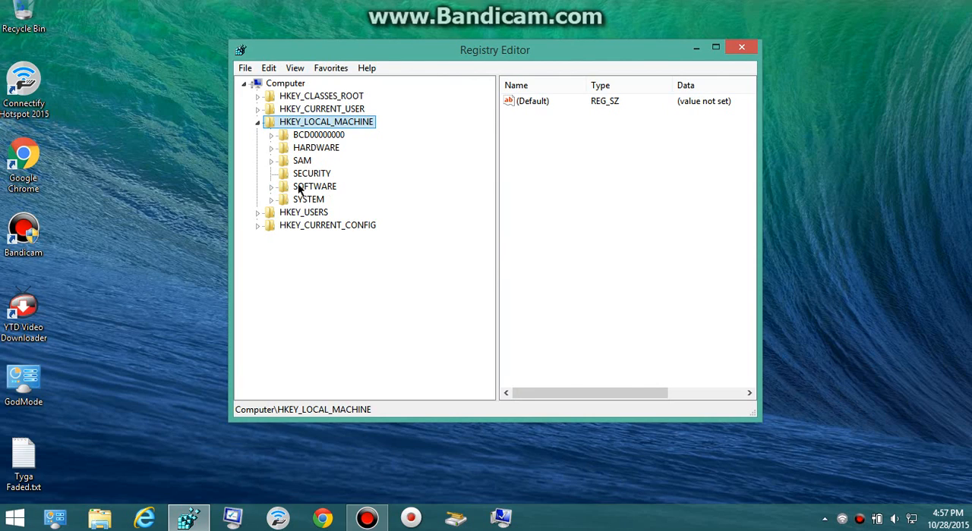
Navigate to HKEY_LOCAL_MACHINE\SOFTWARE\Policies\Microsoft\Windows\WindowsUpdate in the tree
click(271, 186)
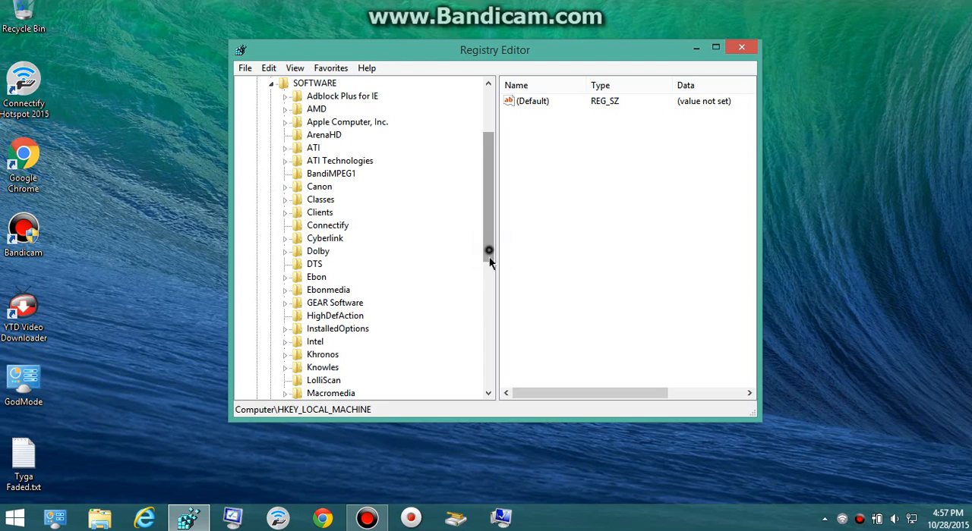
scroll(down, 3)
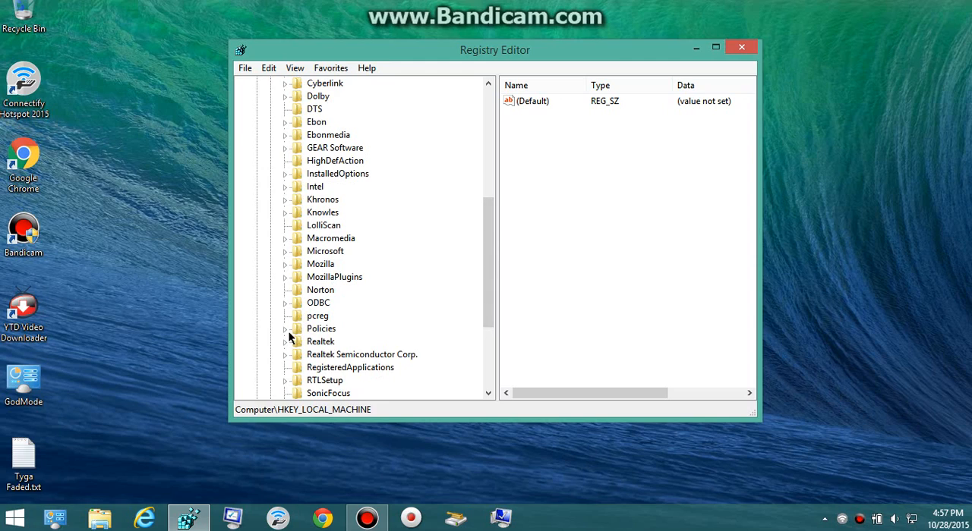
click(285, 328)
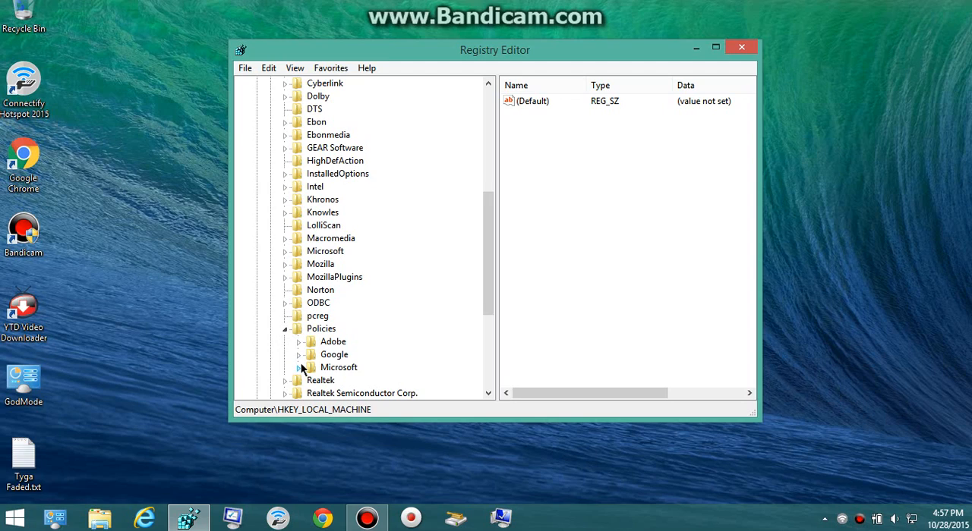
click(309, 367)
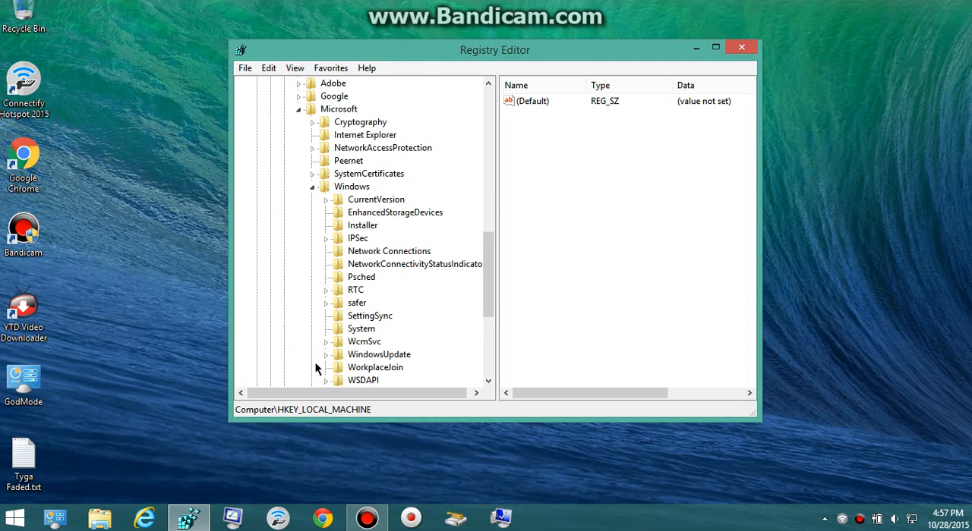
mouse_move(329, 357)
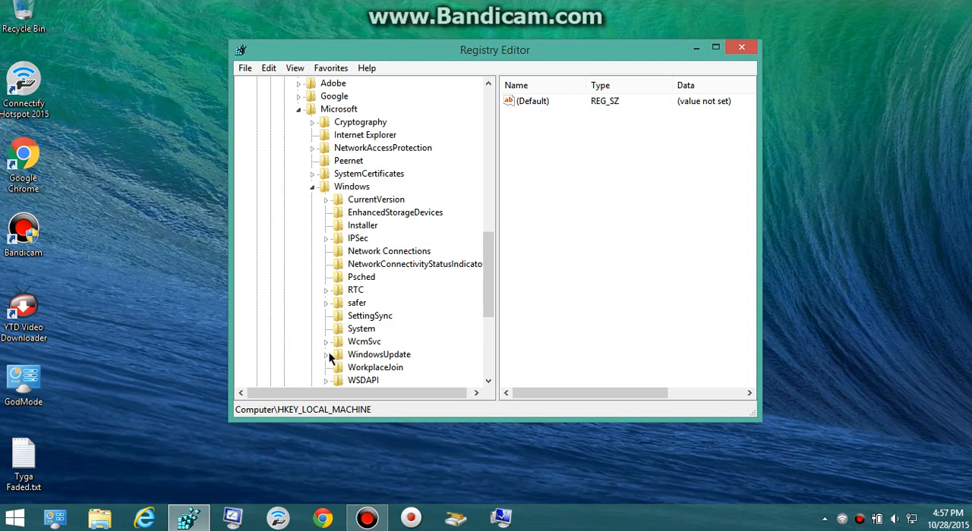
mouse_move(409, 319)
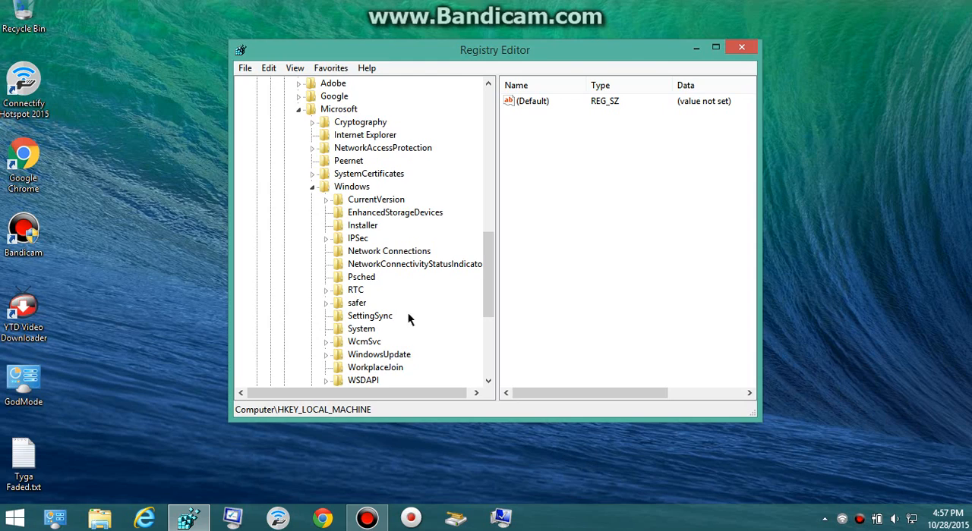
scroll(down, 3)
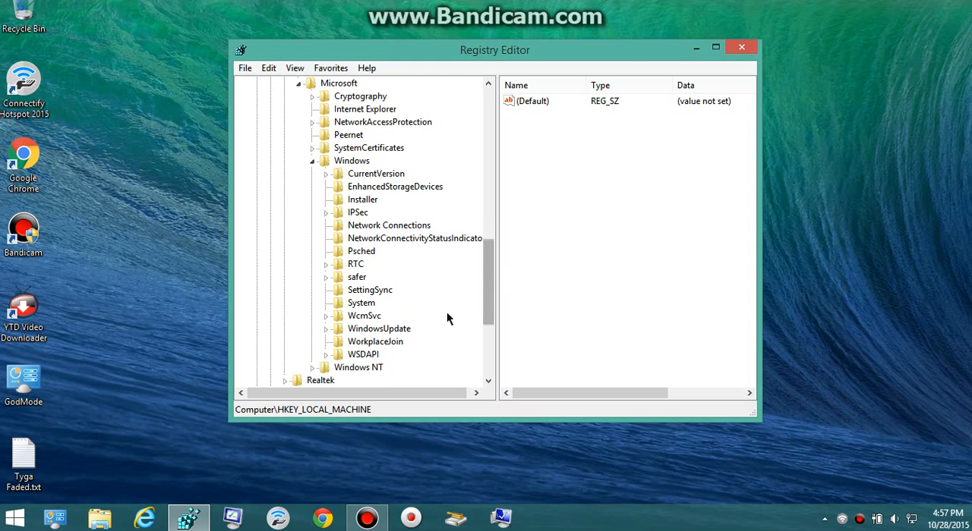
click(378, 328)
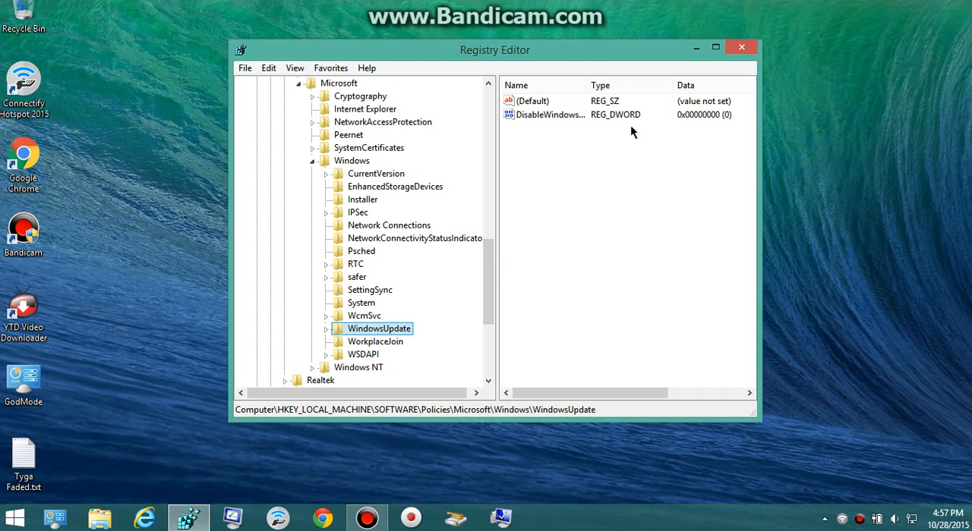
mouse_move(537, 123)
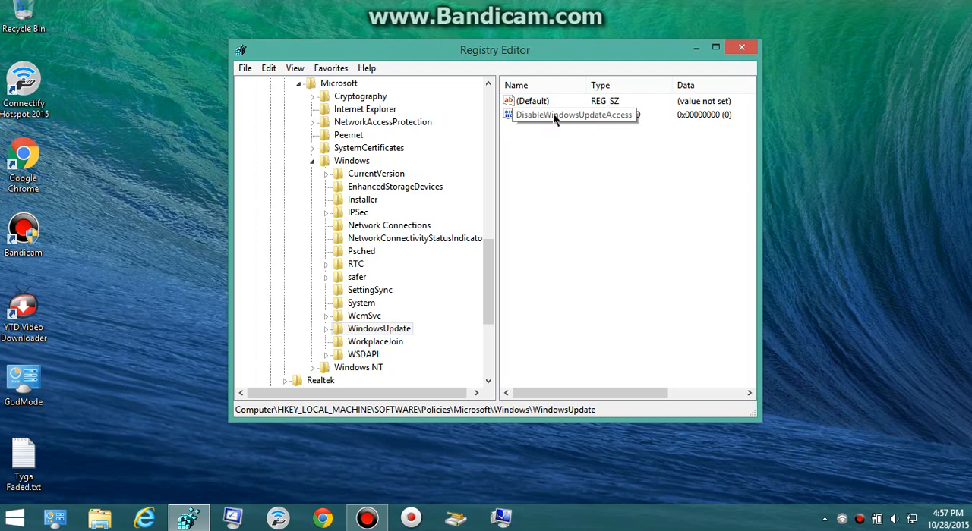
mouse_move(545, 125)
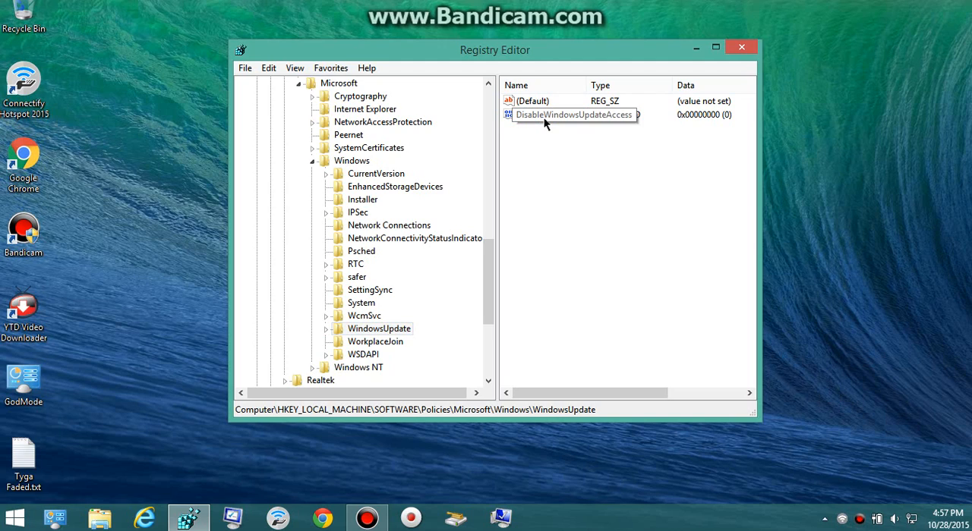
Edit DisableWindowsUpdateAccess and confirm its value data as 0
double_click(573, 114)
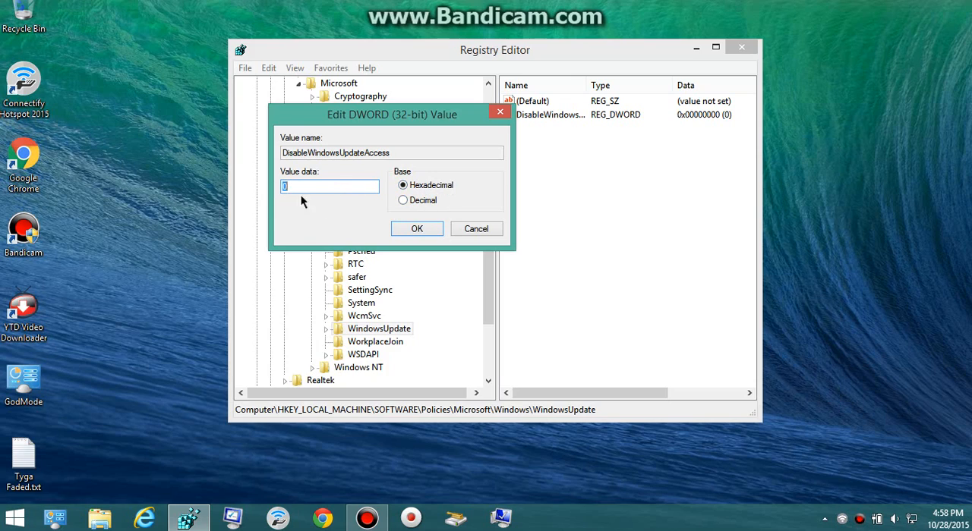
click(416, 229)
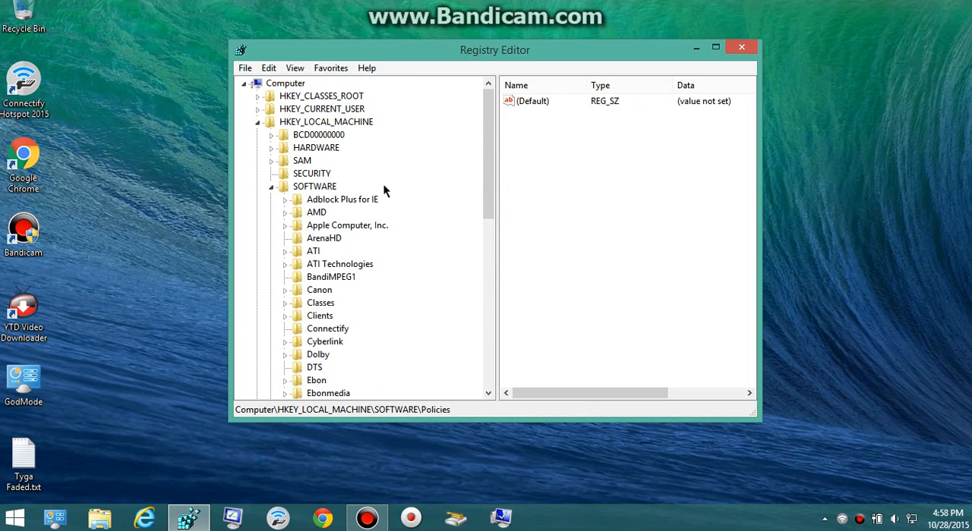
Switch to Control Panel's System and Security and enter the Windows Update section
click(741, 47)
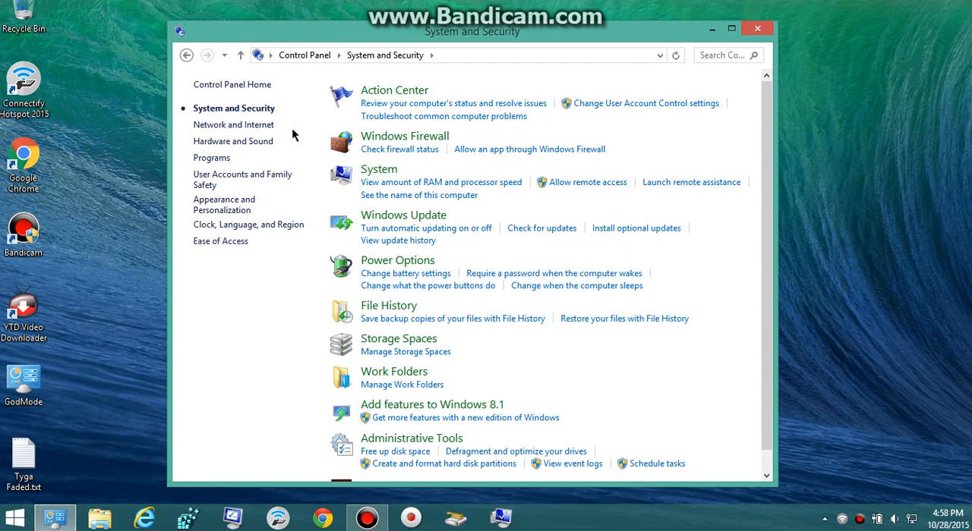
mouse_move(384, 218)
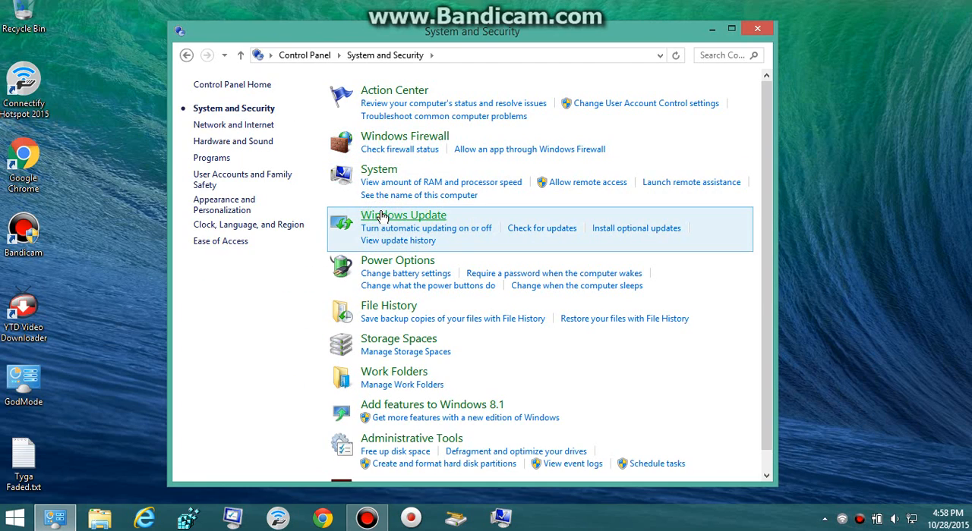
click(403, 214)
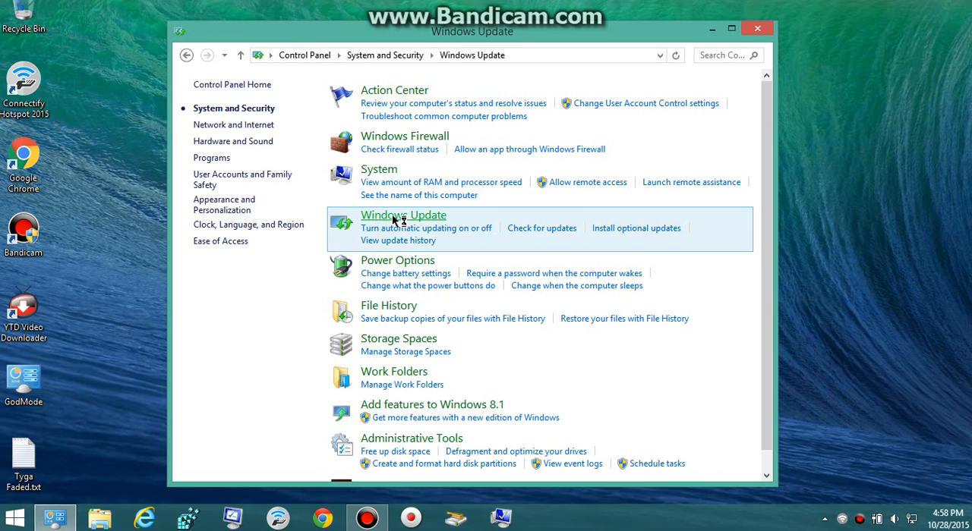
From the Windows Update page, open Change settings and wait for it to load
click(403, 215)
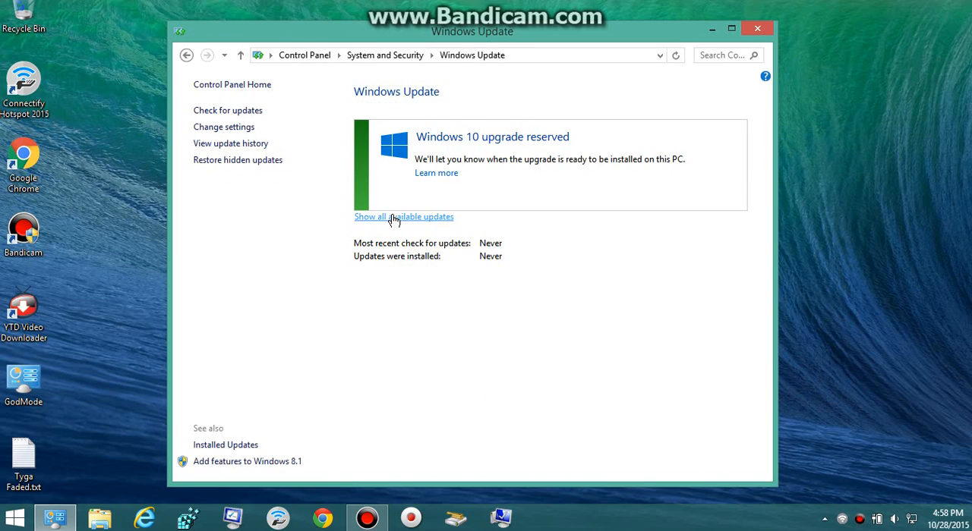
mouse_move(422, 333)
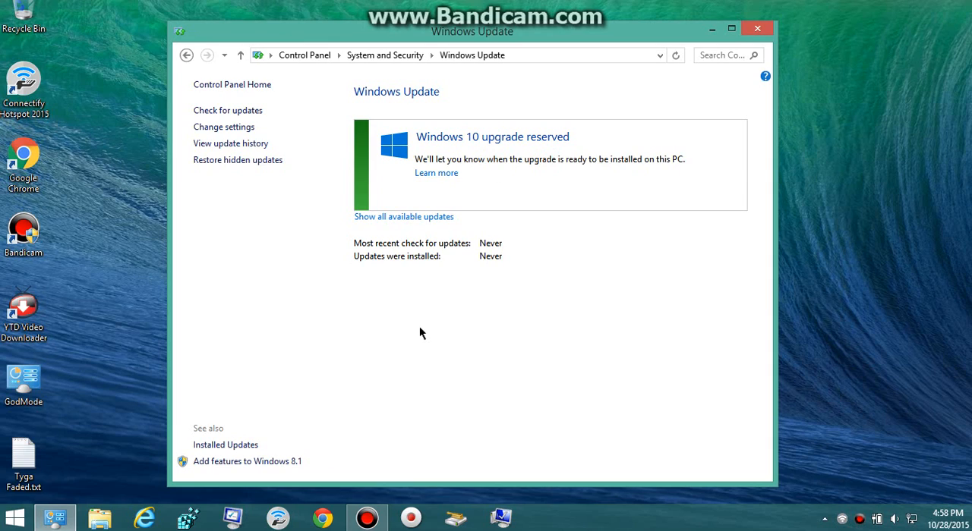
mouse_move(432, 148)
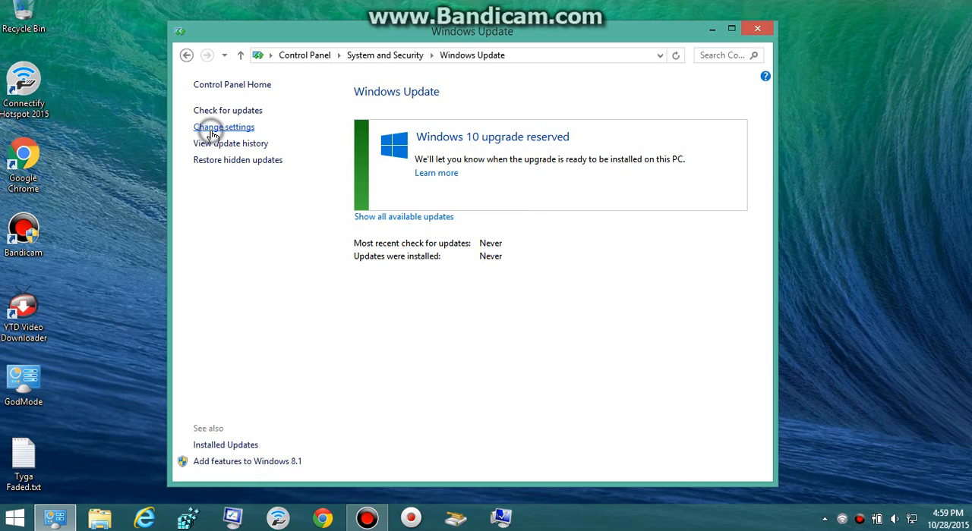
click(223, 127)
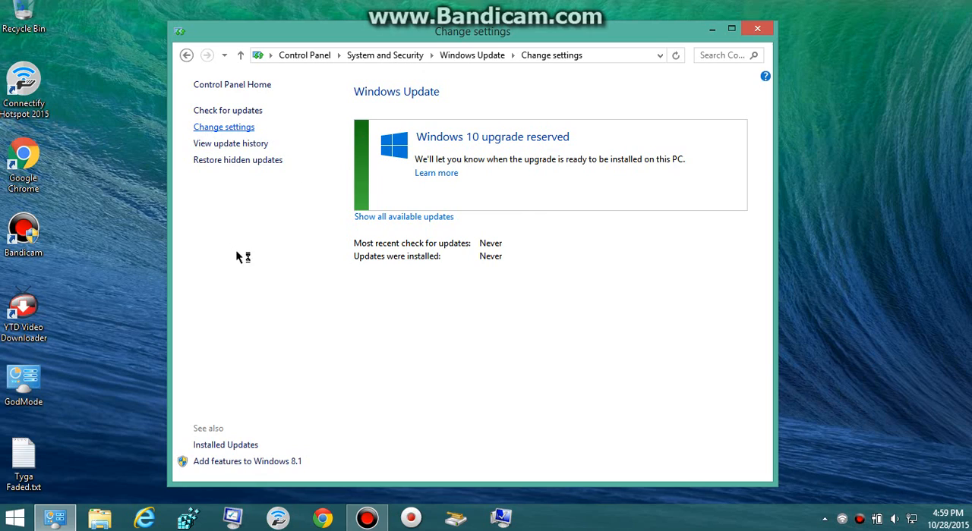
mouse_move(253, 205)
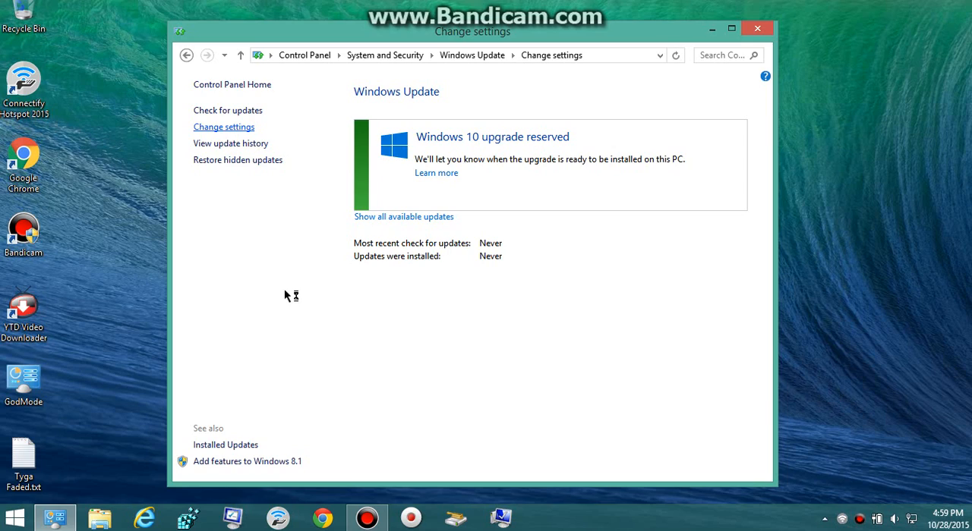
mouse_move(420, 311)
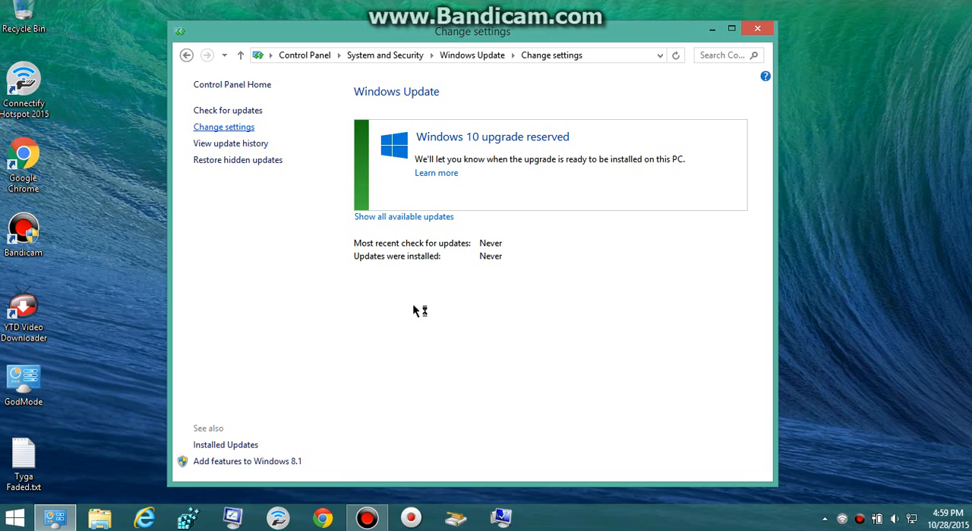
click(223, 127)
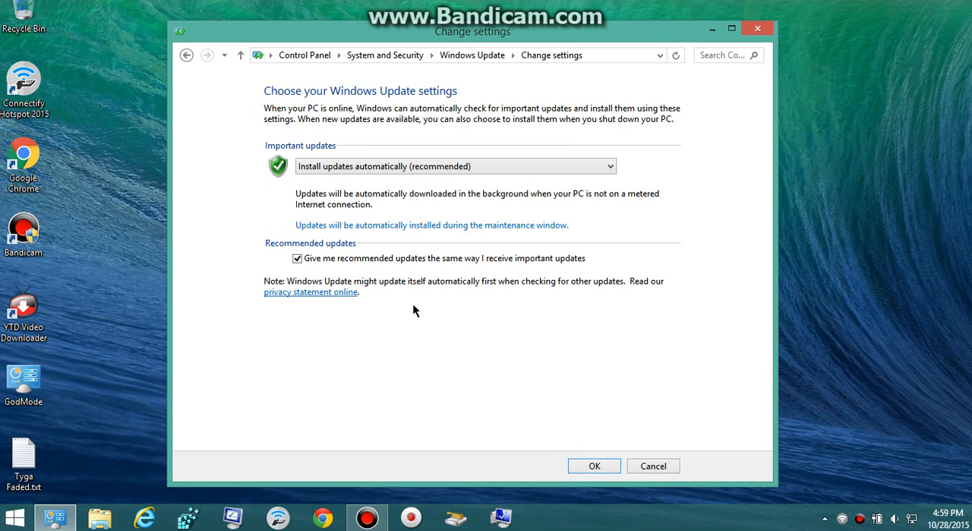
mouse_move(299, 110)
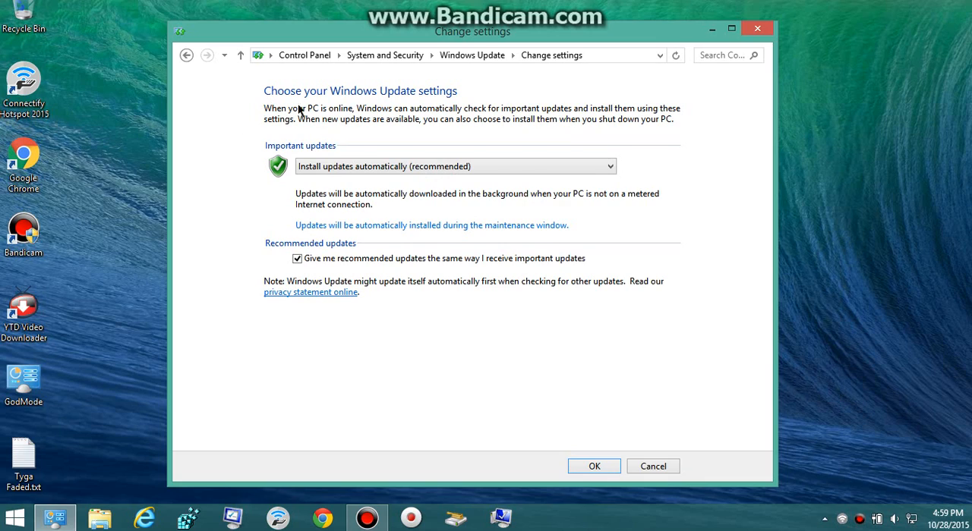
mouse_move(607, 106)
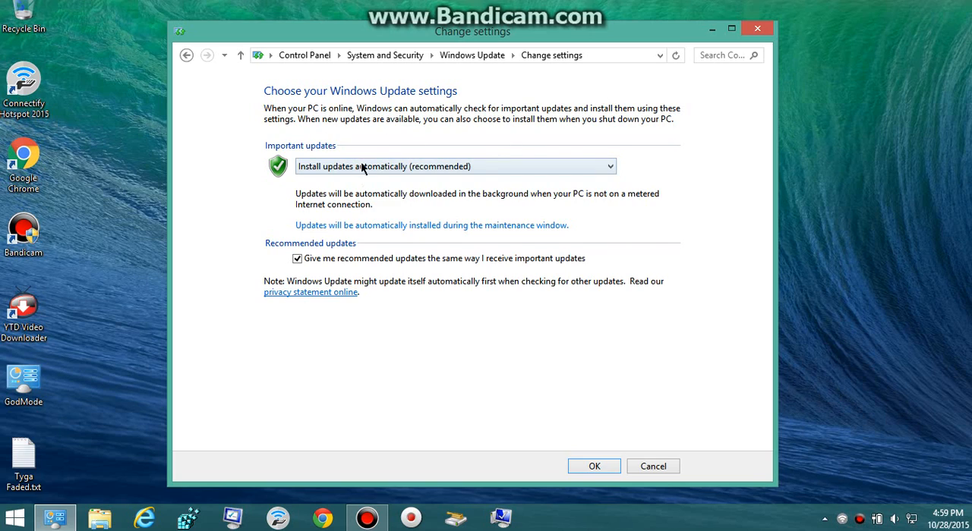
Keep Important updates on Install updates automatically (recommended) and save with OK
click(454, 167)
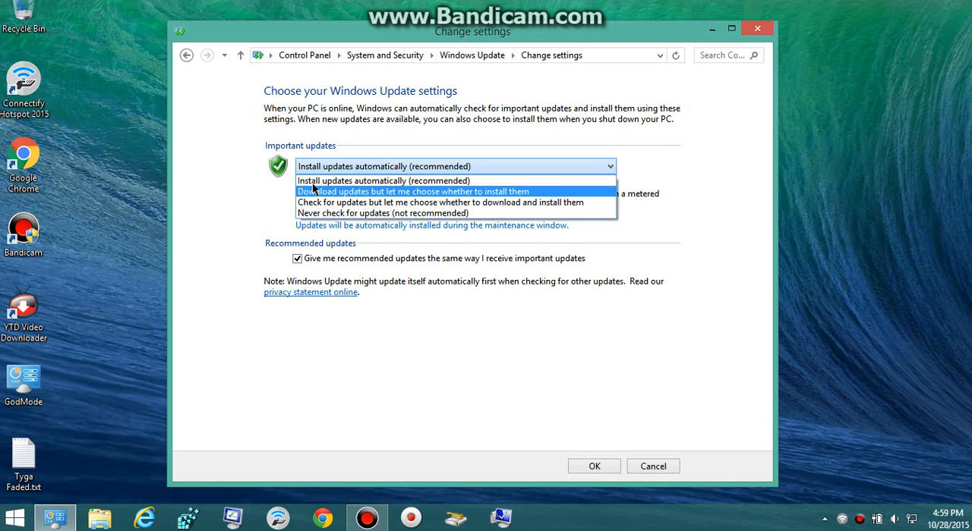
mouse_move(383, 181)
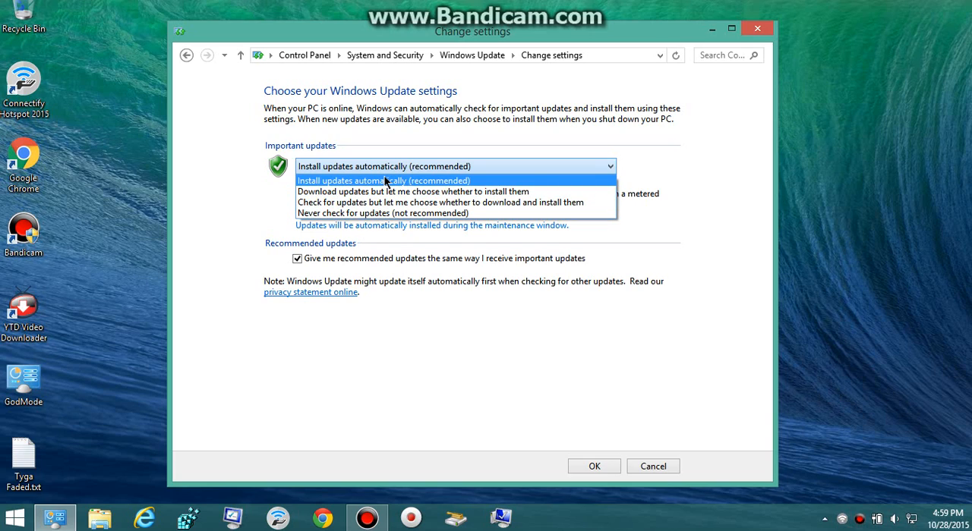
click(383, 181)
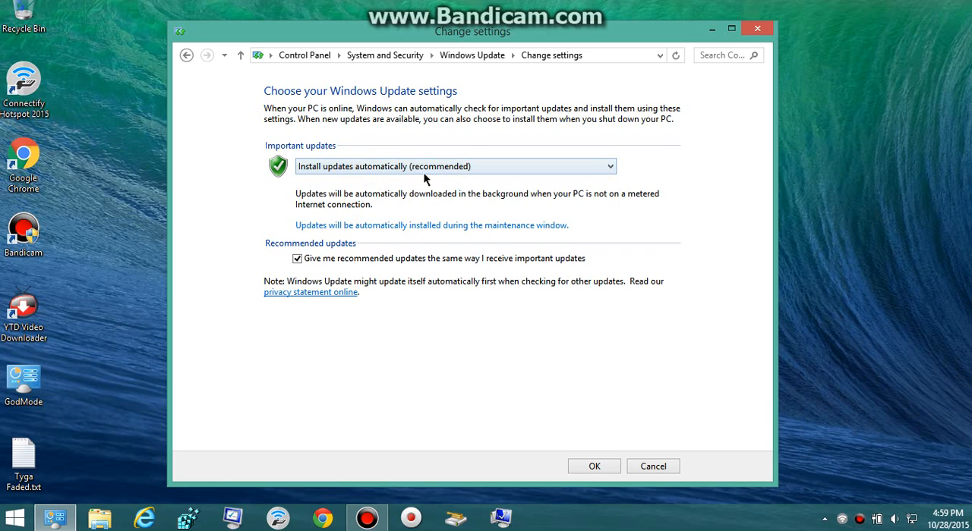
mouse_move(457, 228)
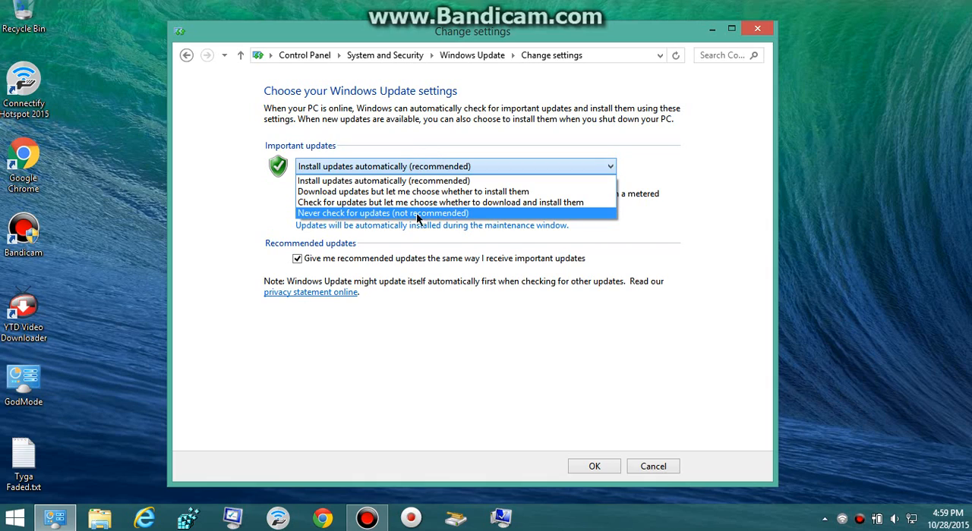
mouse_move(384, 181)
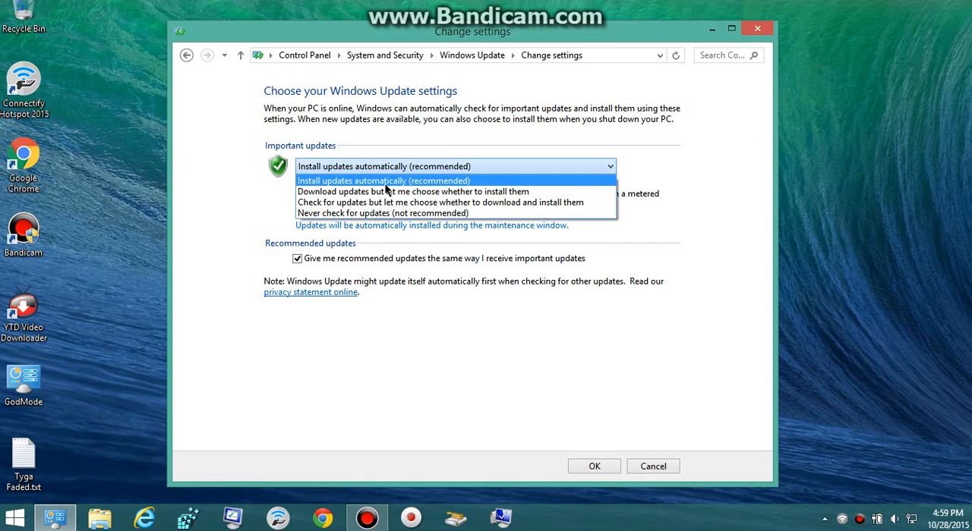
click(382, 180)
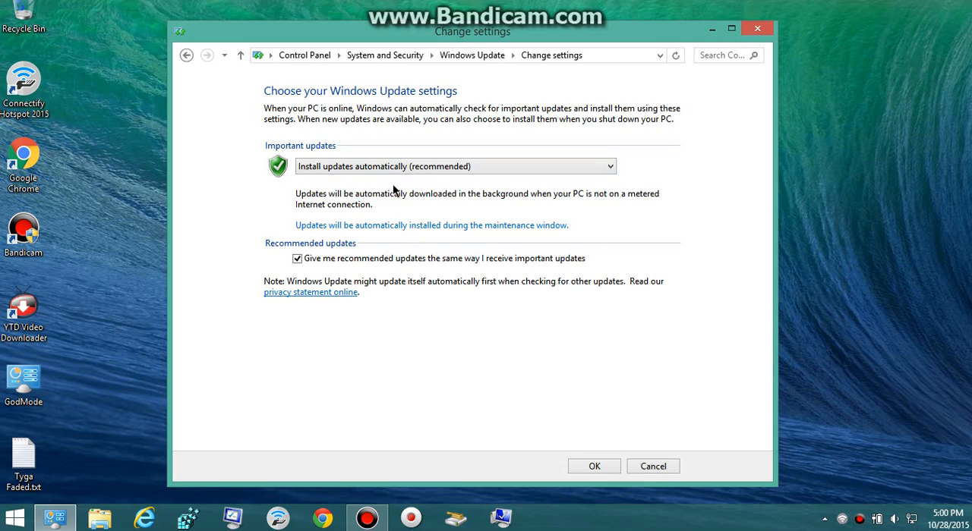
mouse_move(528, 373)
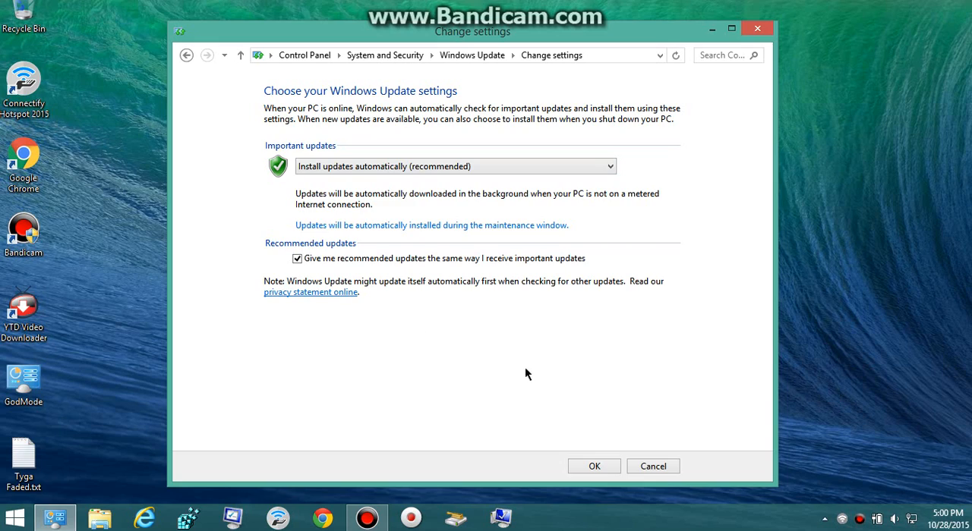
click(595, 466)
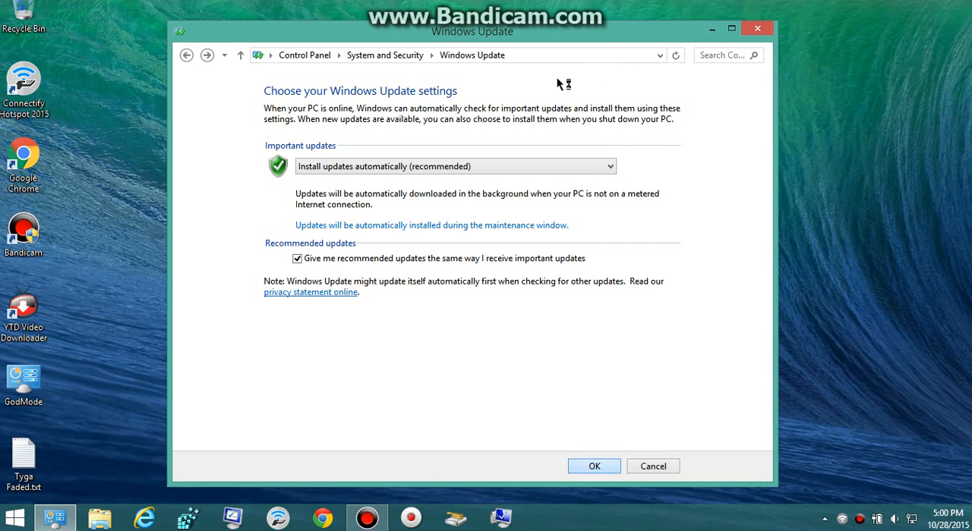
mouse_move(540, 83)
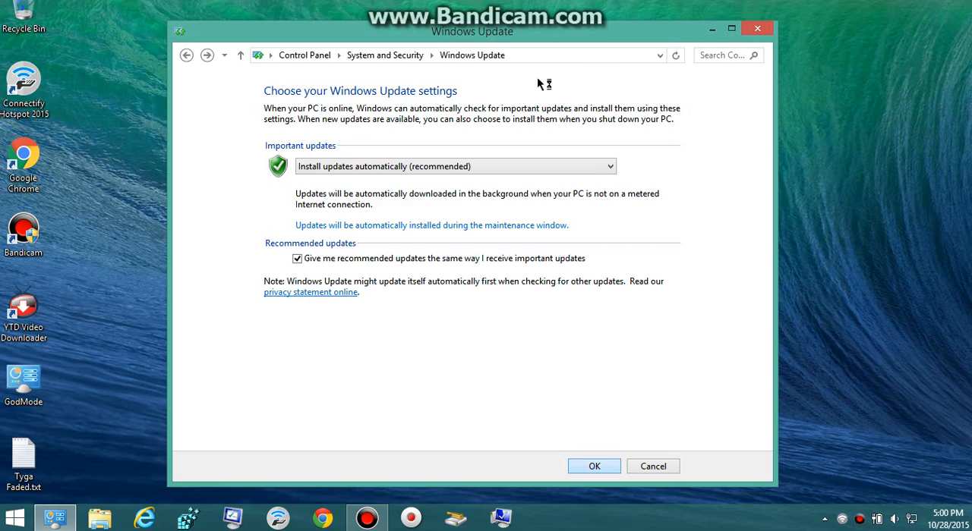